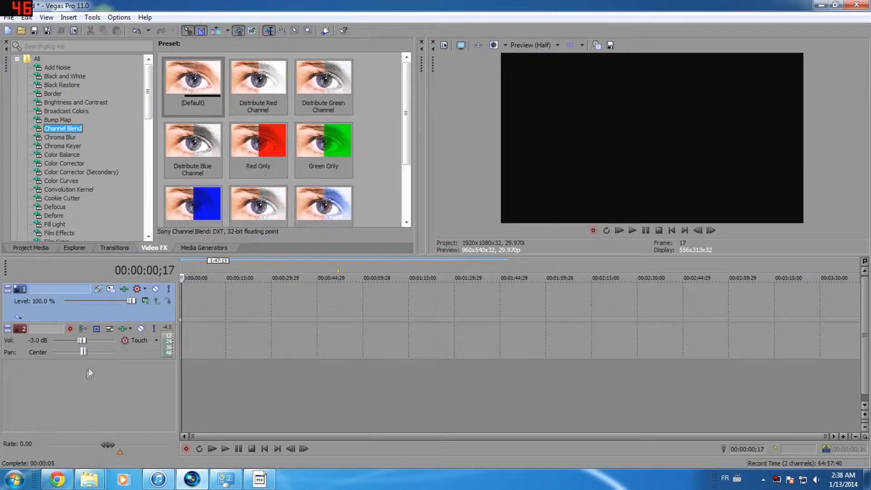
pyautogui.moveTo(89, 477)
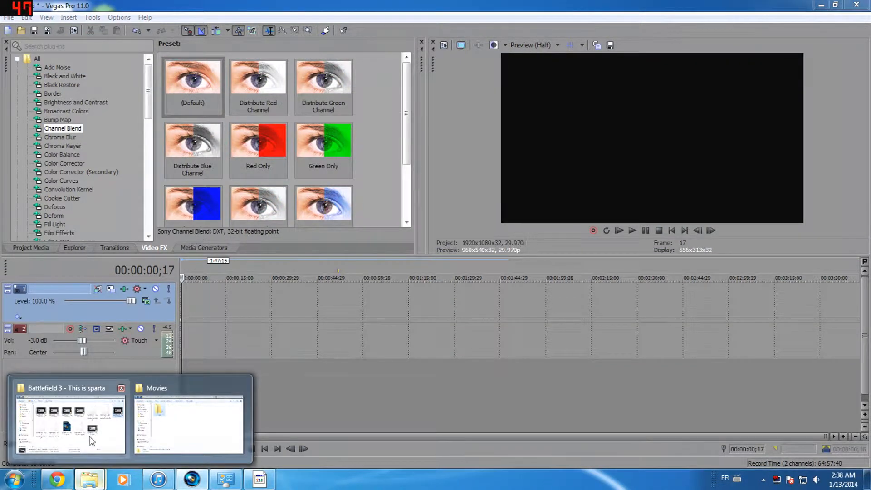
# Load the Battlefield 3 gameplay clip and cue an explosion frame in the Preview
pyautogui.click(68, 422)
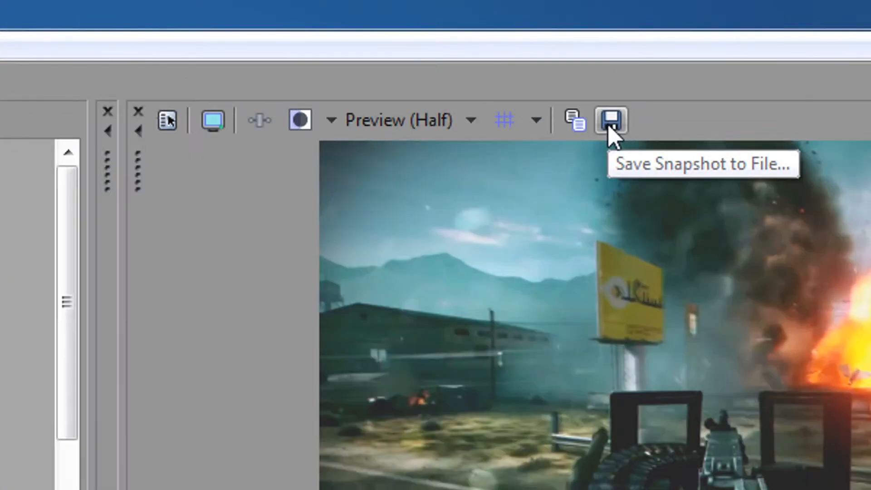
pyautogui.moveTo(75, 371)
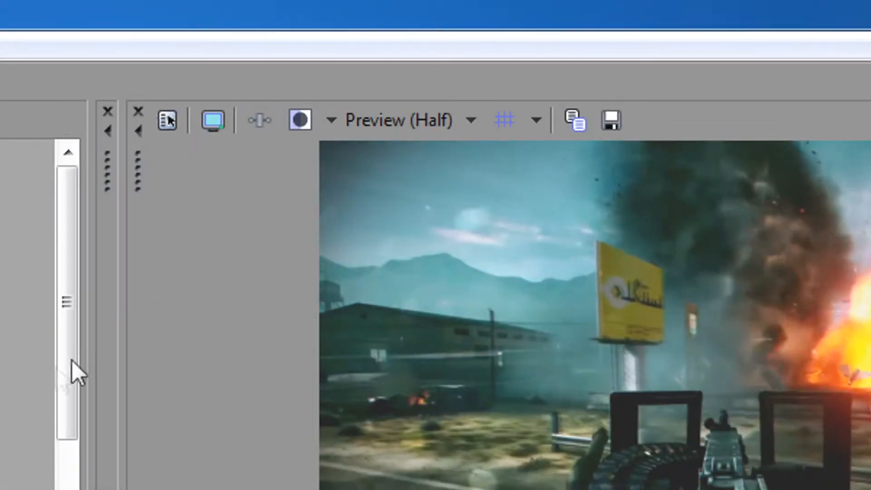
# Save the explosion frame as a still, place it alone on the timeline, and go to Video FX
pyautogui.click(610, 121)
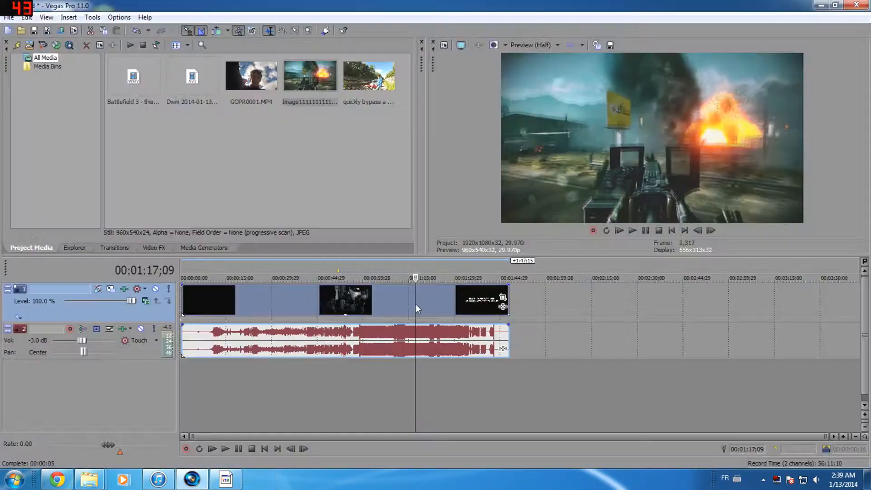
pyautogui.click(834, 6)
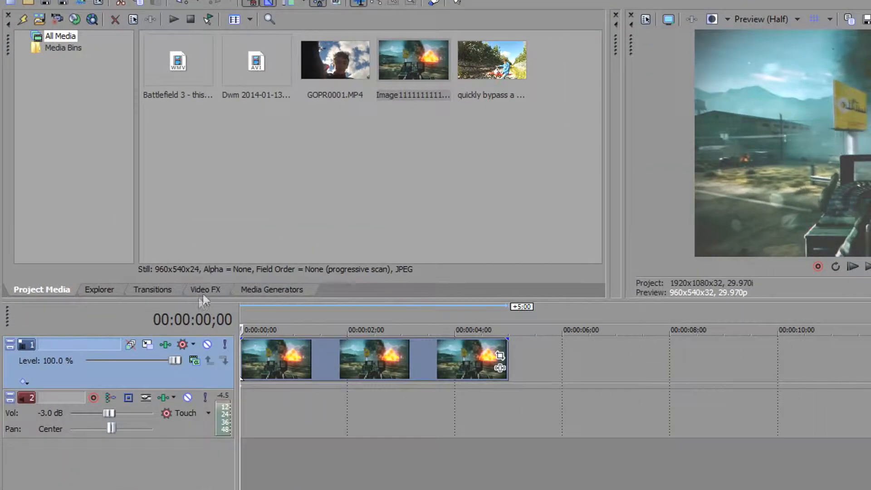
pyautogui.click(205, 289)
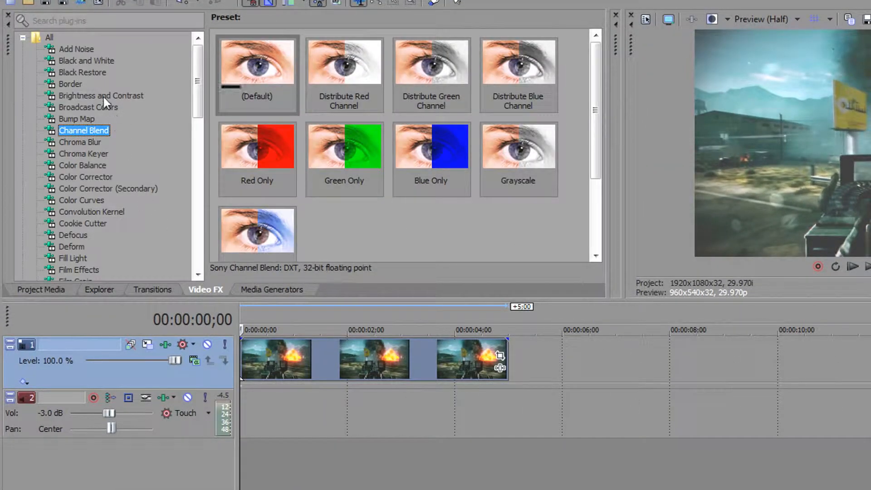
# Apply Brightness and Contrast with the Brighter preset to the still clip
pyautogui.click(100, 96)
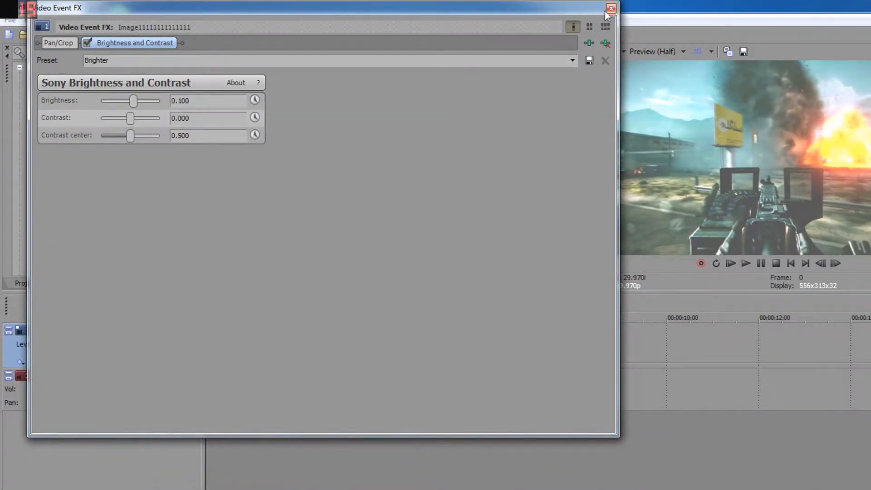
pyautogui.click(611, 8)
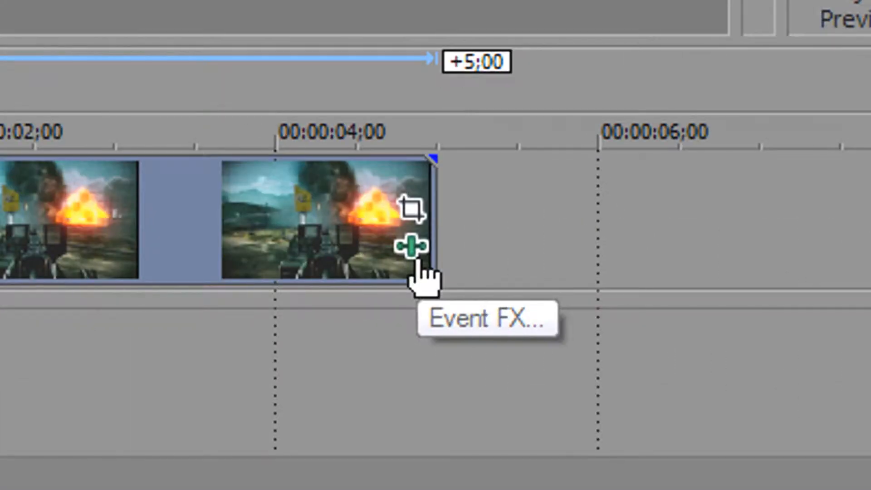
# Add Color Curves with contrast 0.030 and bend the RGB curve into an S-shape
pyautogui.click(411, 247)
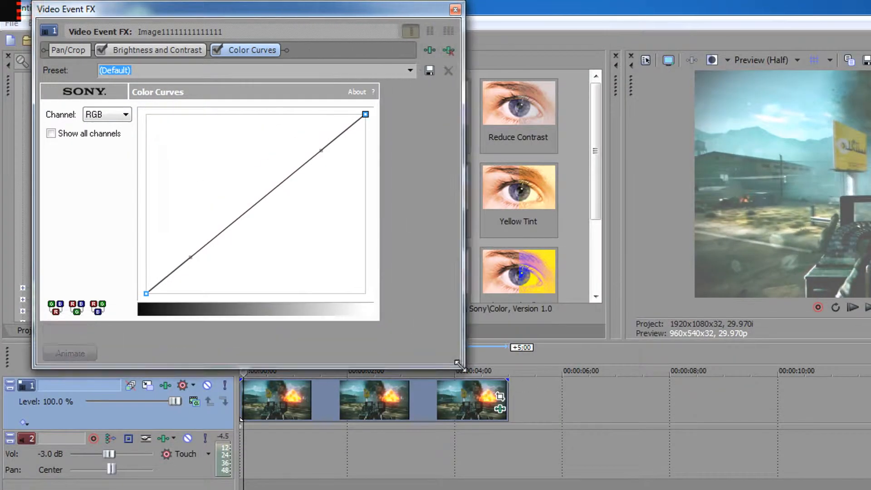
pyautogui.click(157, 50)
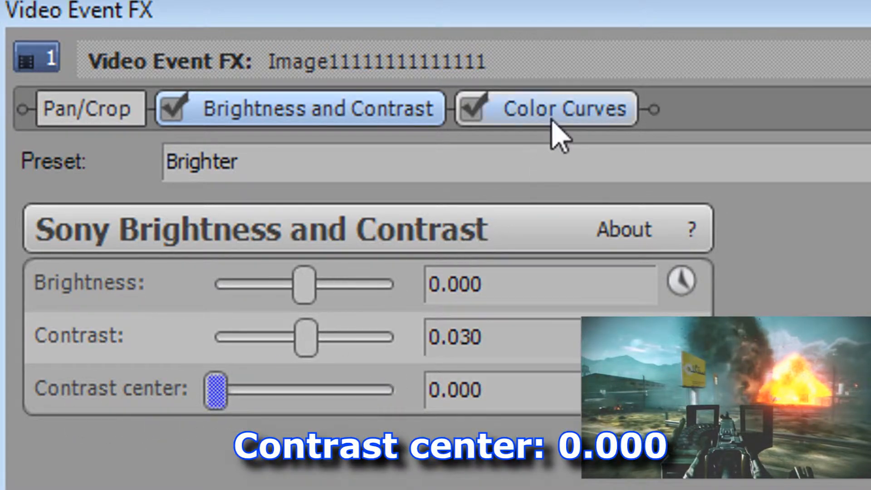
pyautogui.click(564, 107)
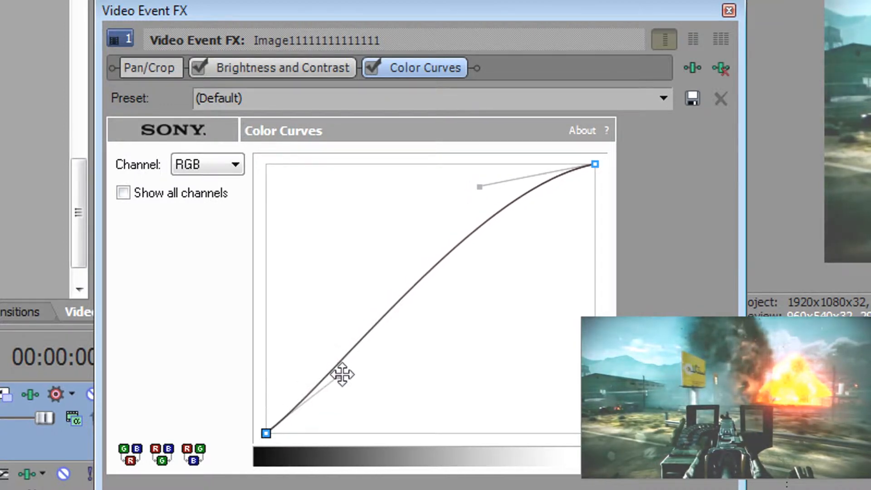
# Give the Red channel curve its own S-shape to finish the grade
pyautogui.click(236, 164)
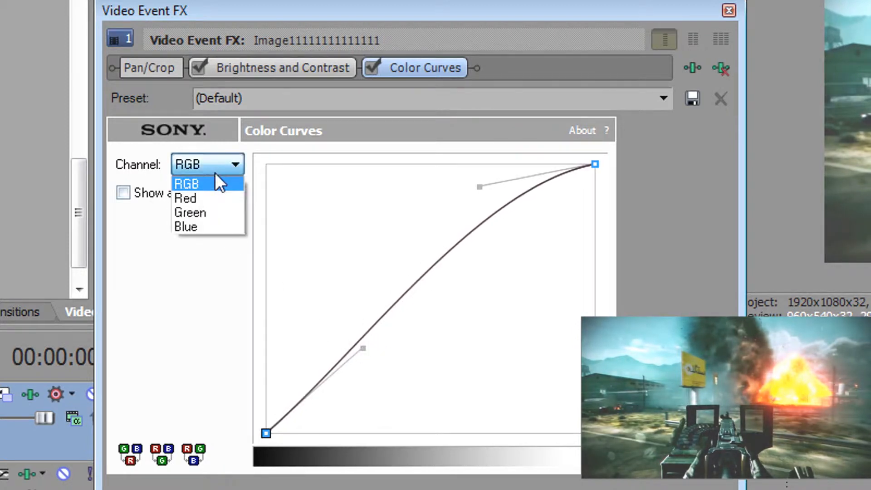
pyautogui.click(185, 198)
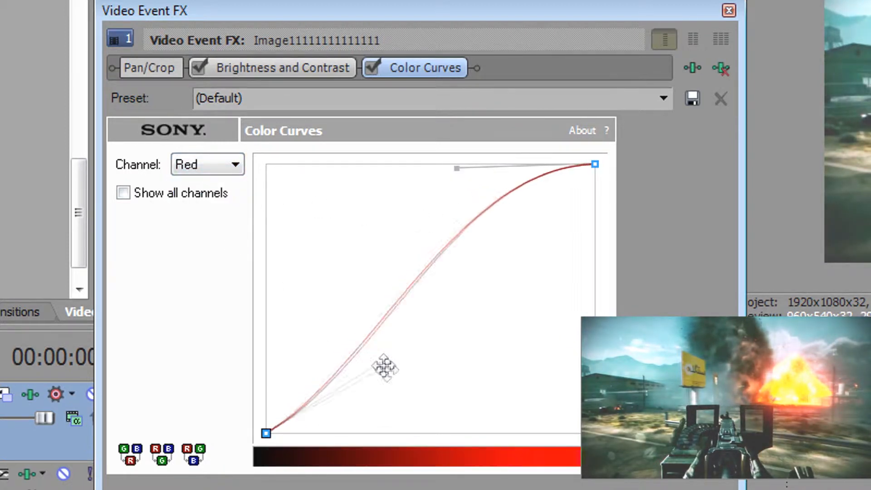
pyautogui.click(207, 165)
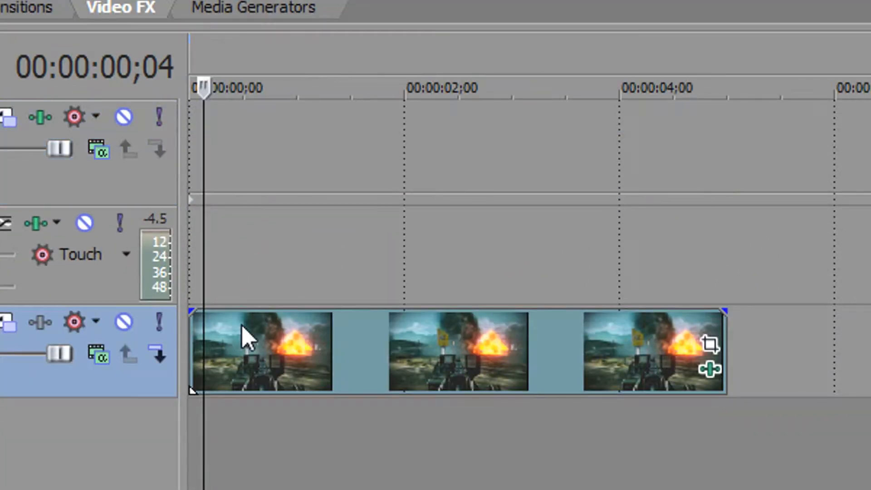
# Insert a Sony Titles & Text generated media event on the track
pyautogui.rightClick(244, 167)
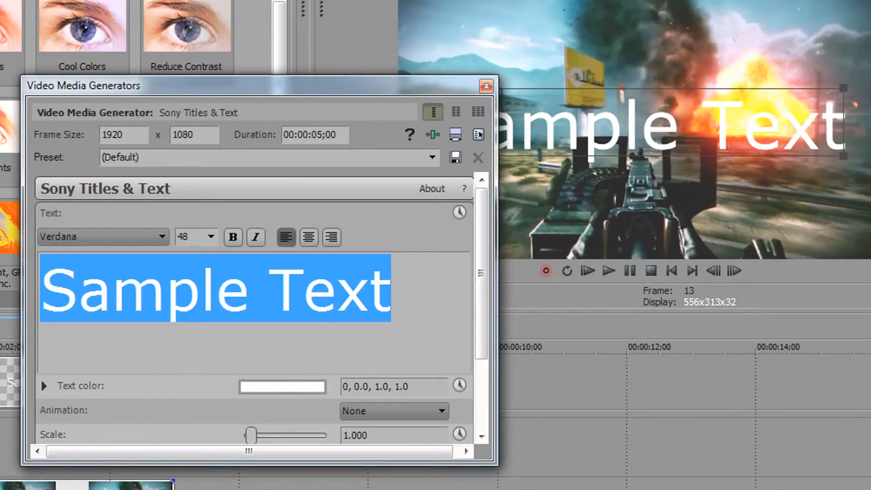
# Make the title read 'Baatlefield 3.5' in italic Palatino Linotype at size 36
pyautogui.write('Baa')
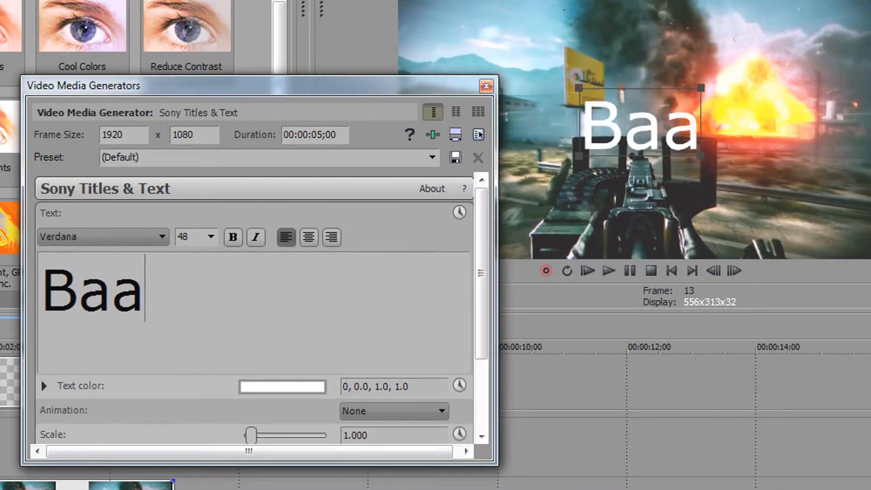
pyautogui.write('tlefield')
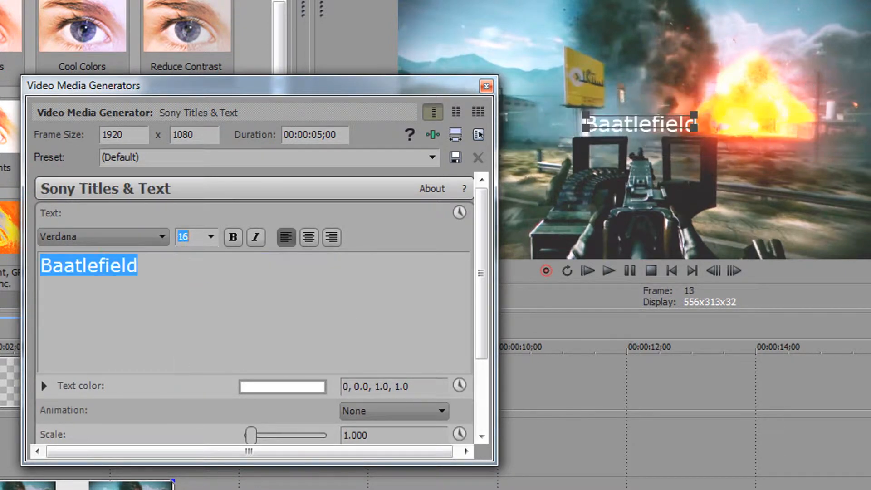
pyautogui.click(254, 237)
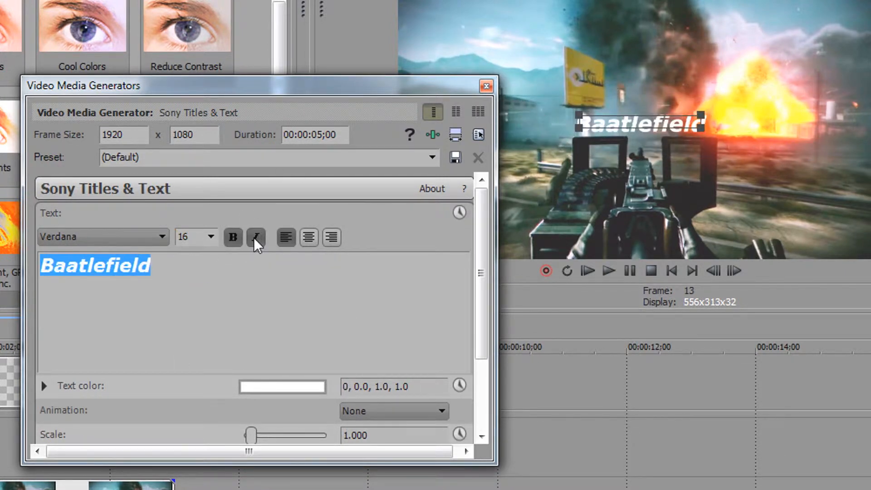
pyautogui.click(159, 236)
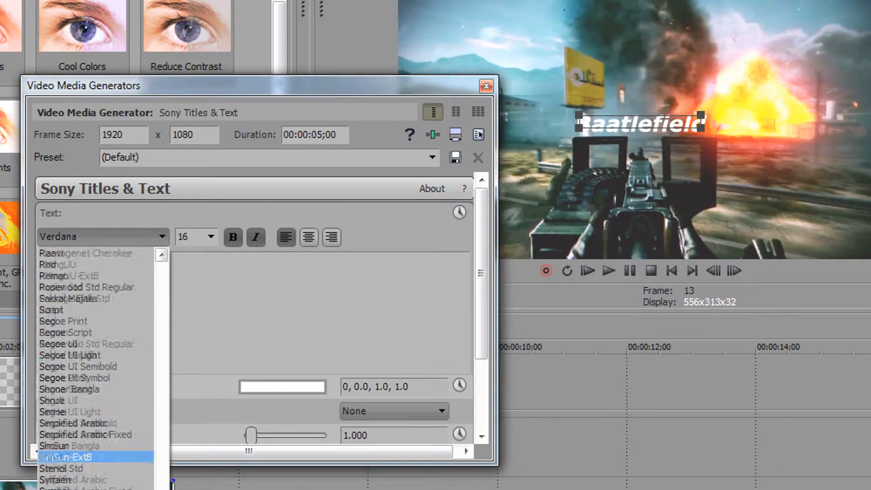
pyautogui.click(66, 456)
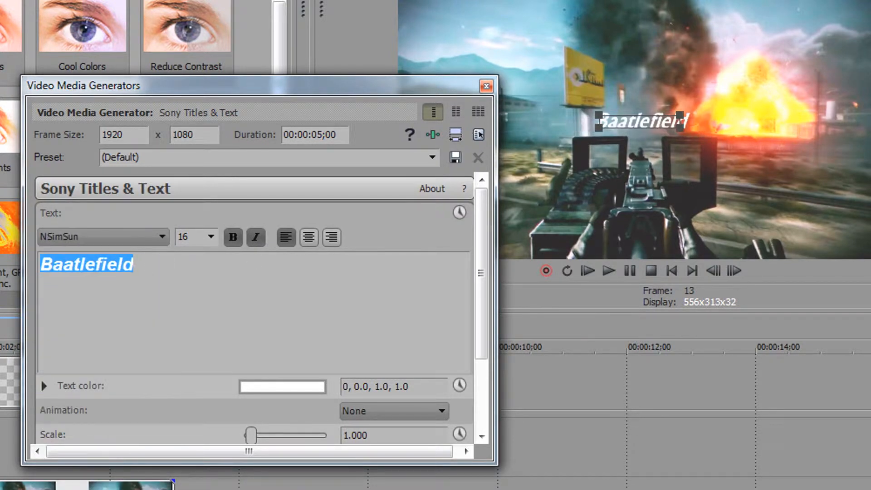
pyautogui.click(103, 236)
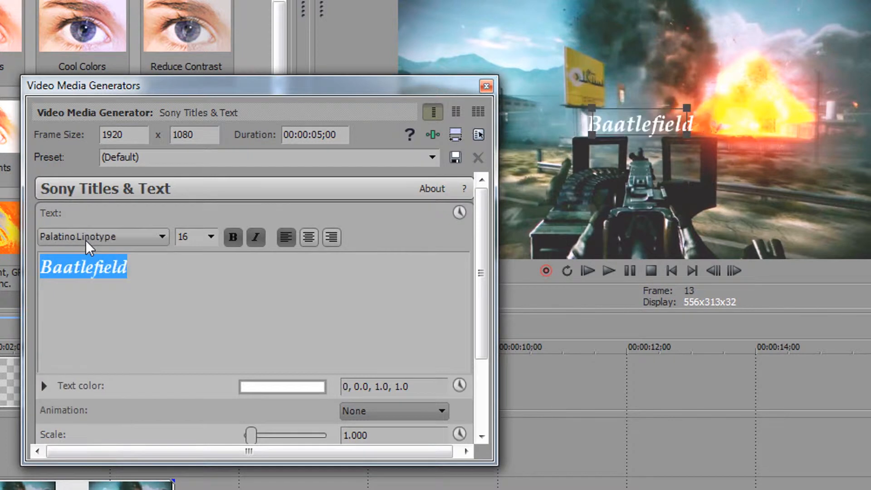
pyautogui.moveTo(32, 266)
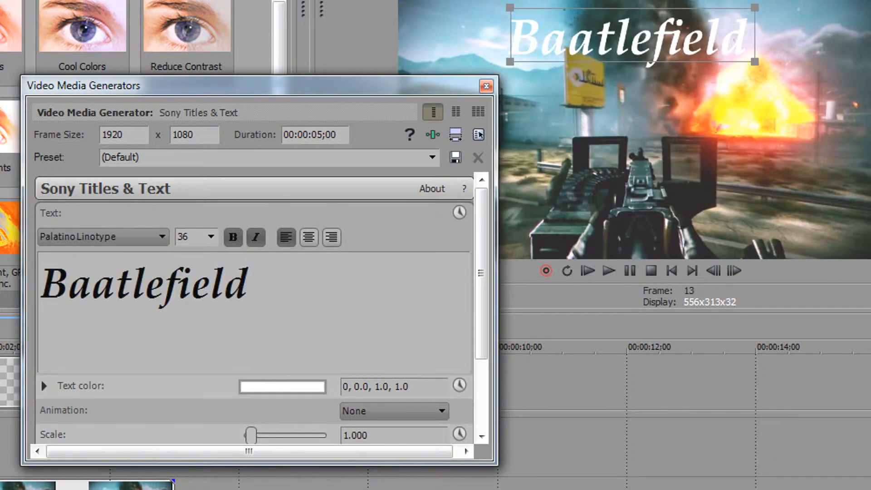
pyautogui.write('3.5')
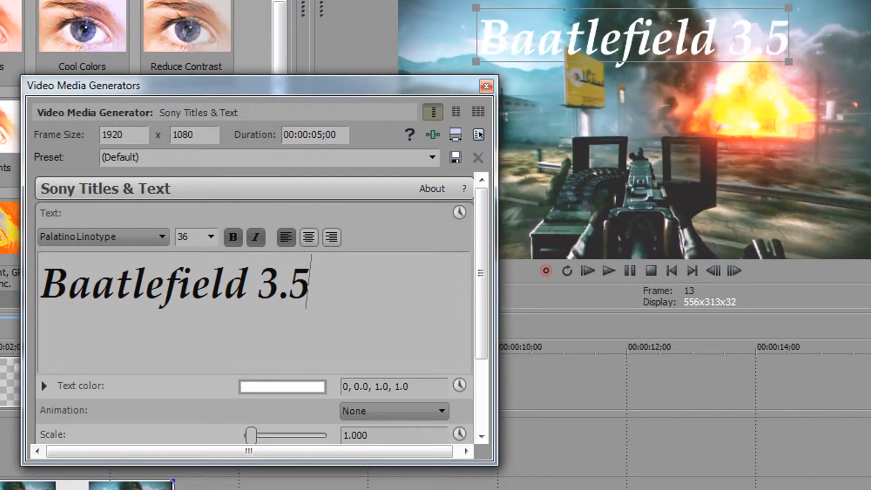
# Colour the title text cyan and set a black outline of width about 7
pyautogui.click(308, 236)
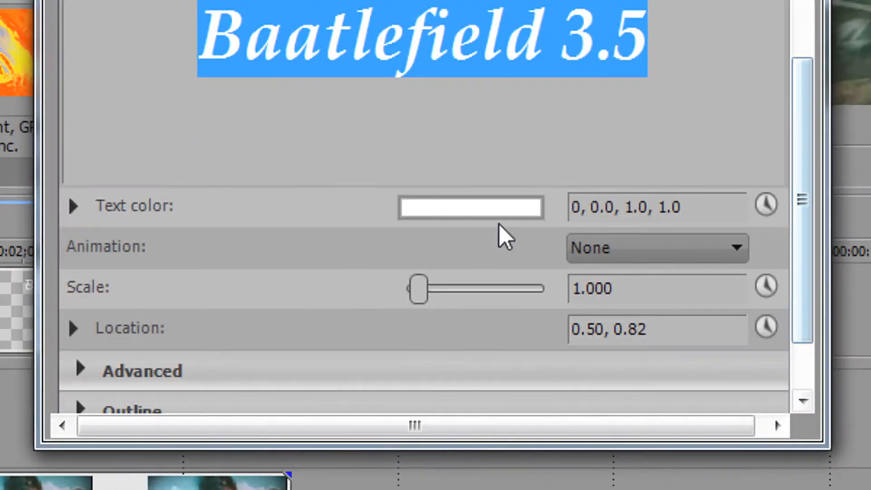
pyautogui.click(469, 207)
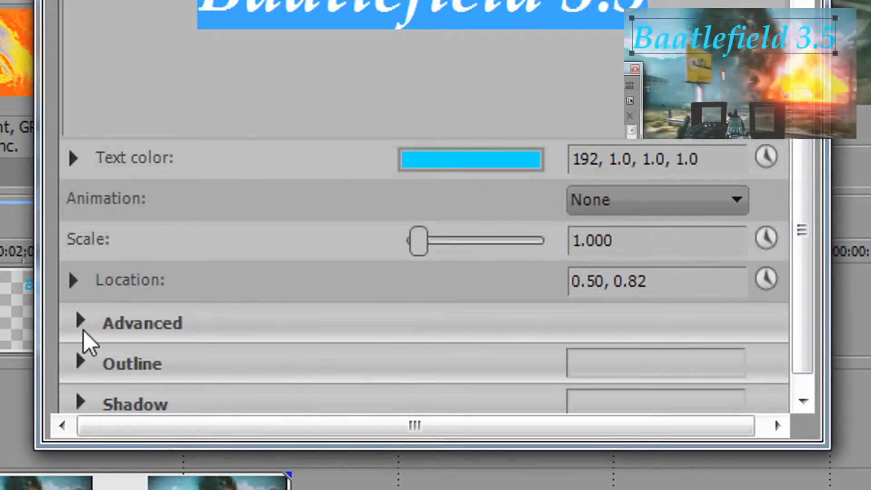
pyautogui.click(80, 322)
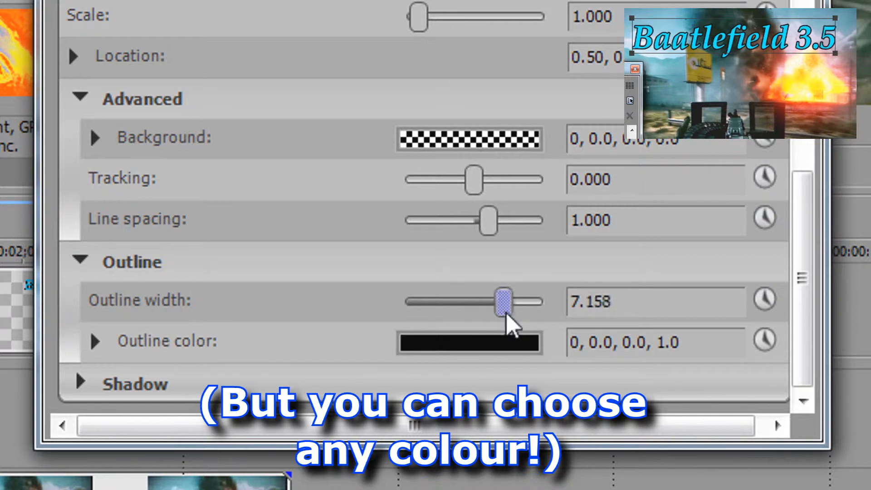
pyautogui.scroll(-3)
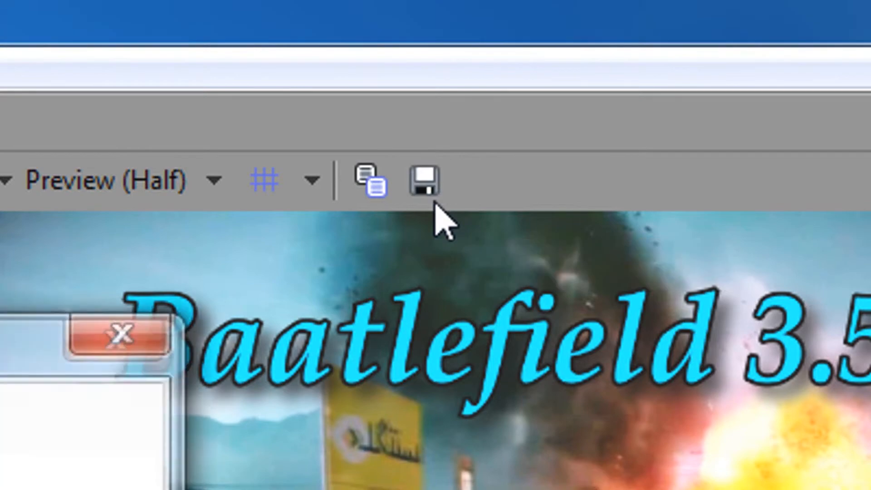
# Save the titled, graded preview frame to an image file
pyautogui.click(422, 179)
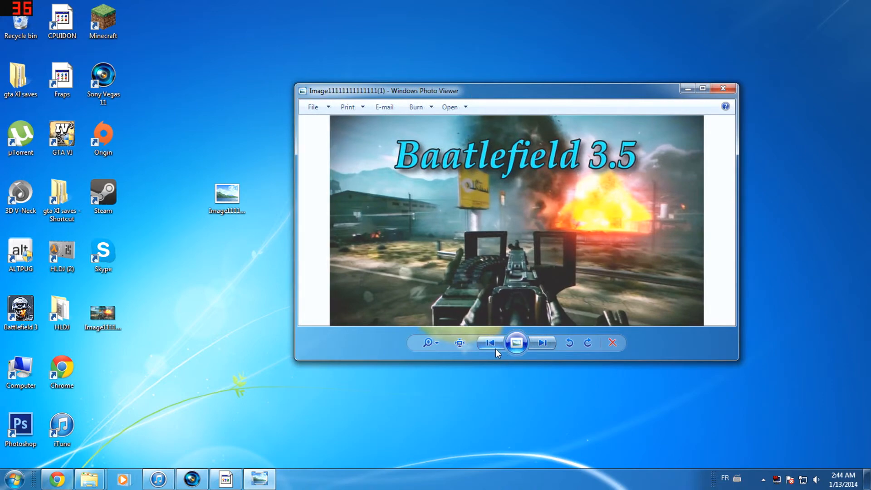
pyautogui.moveTo(489, 343)
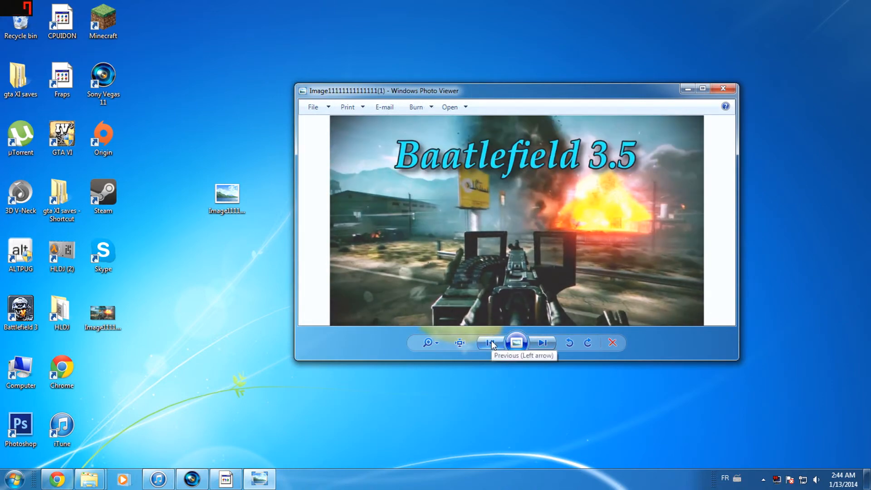
pyautogui.moveTo(724, 89)
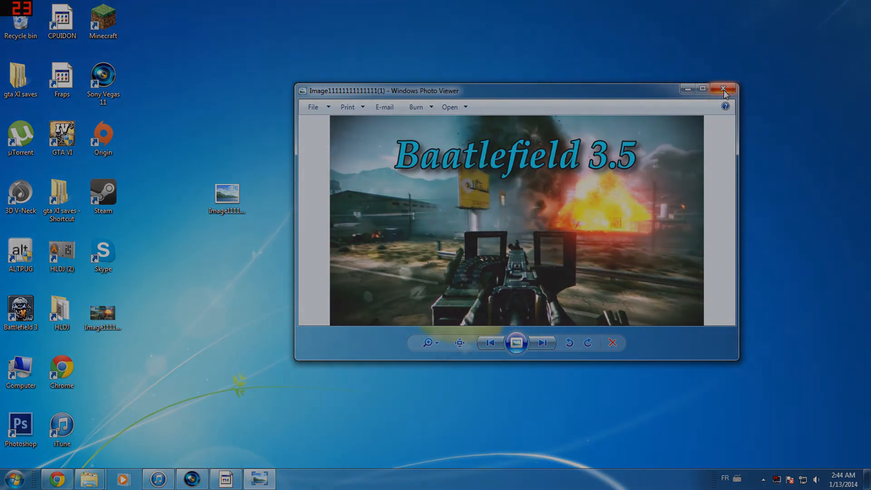